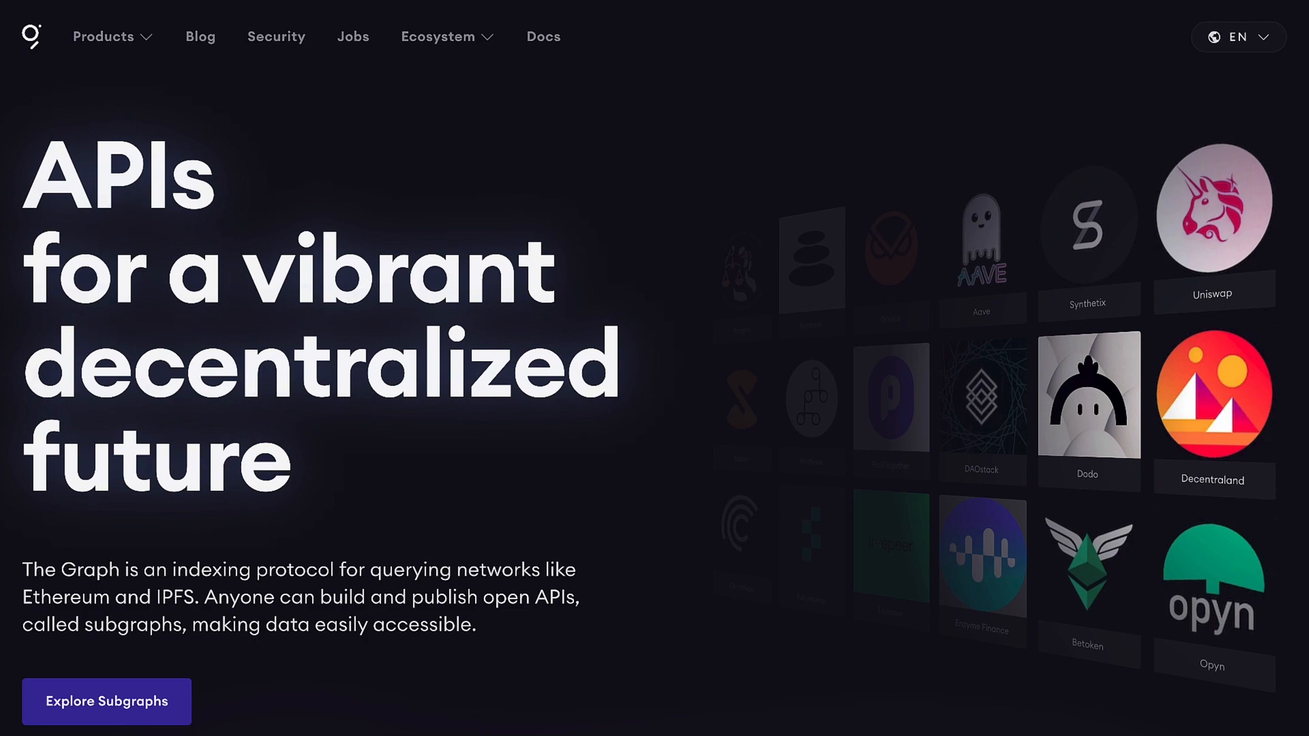
Step: Go to Subgraph Studio from The Graph's products and connect a wallet
click(105, 701)
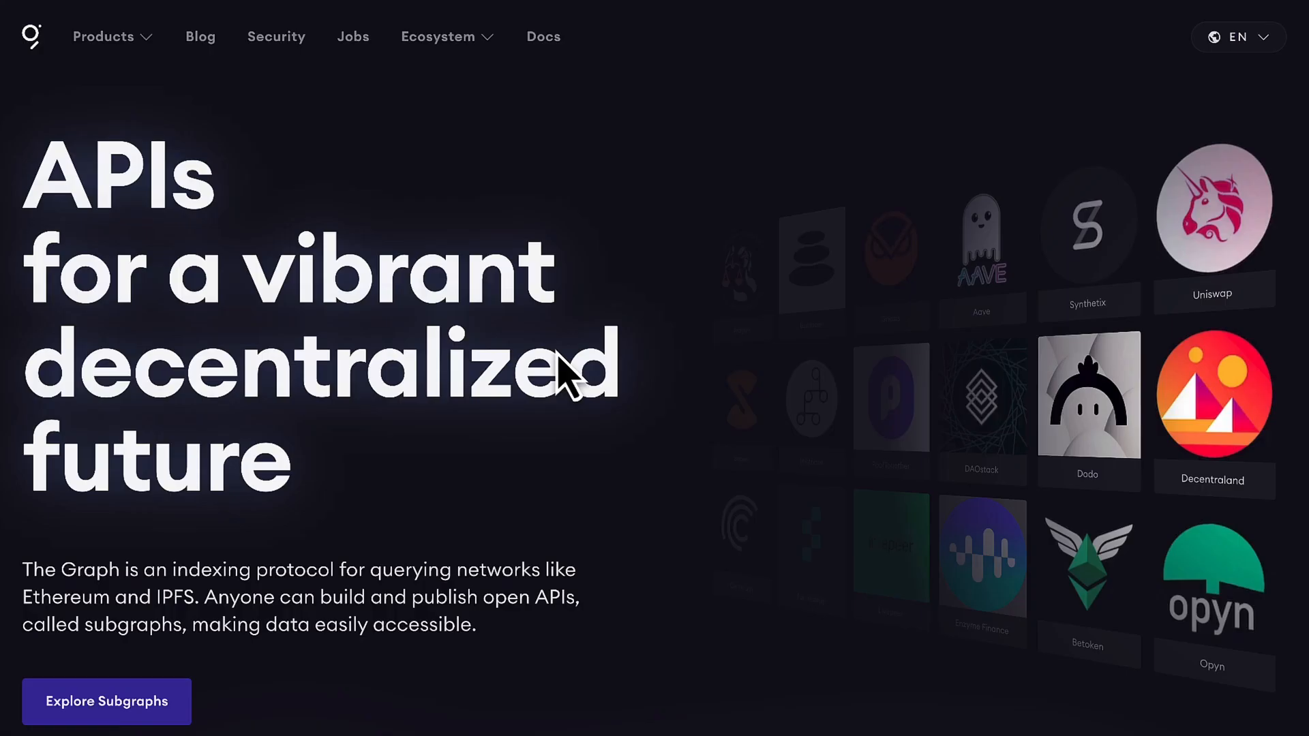
mouse_move(304, 233)
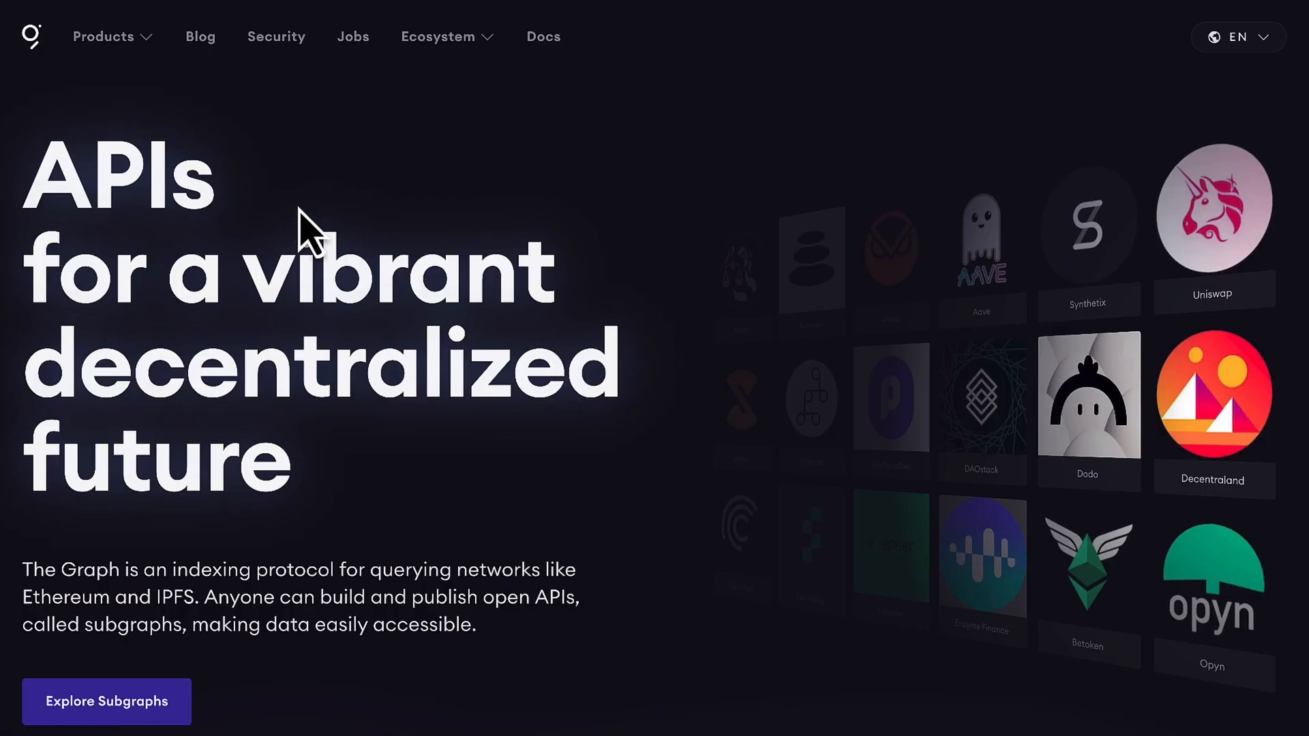
click(104, 36)
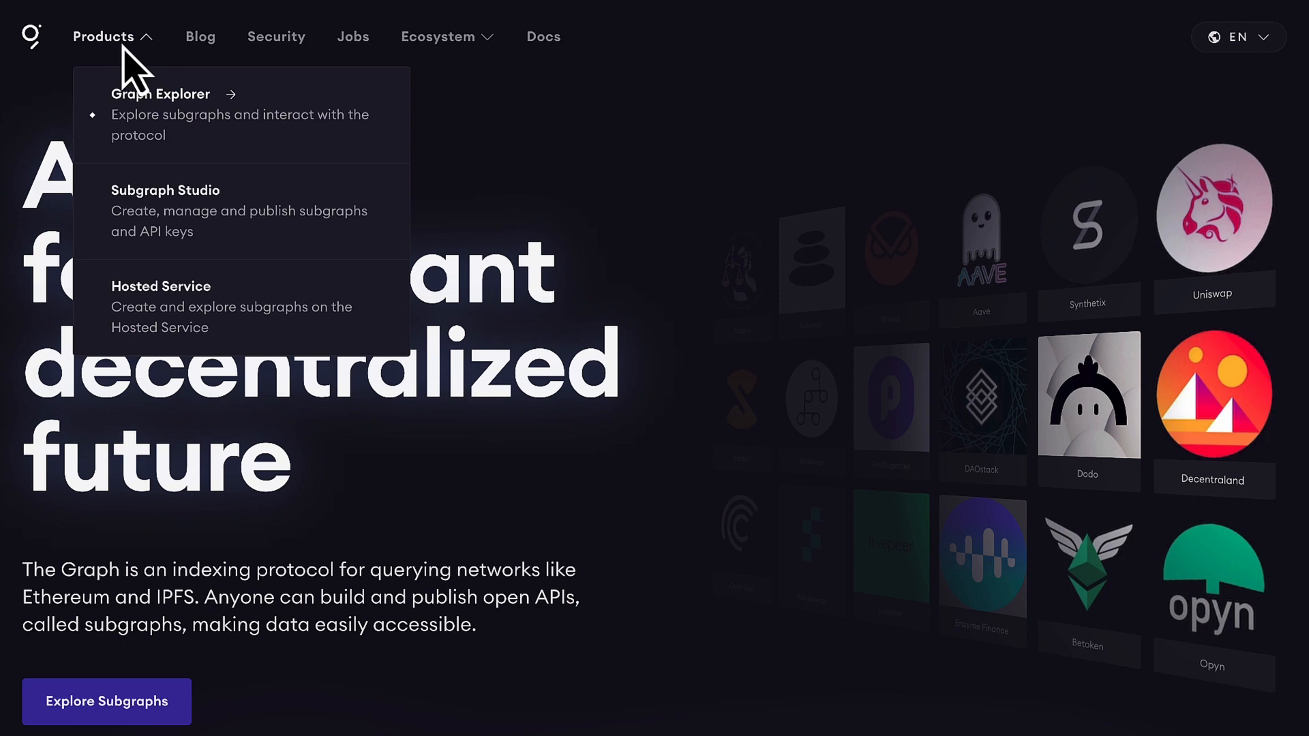
click(165, 191)
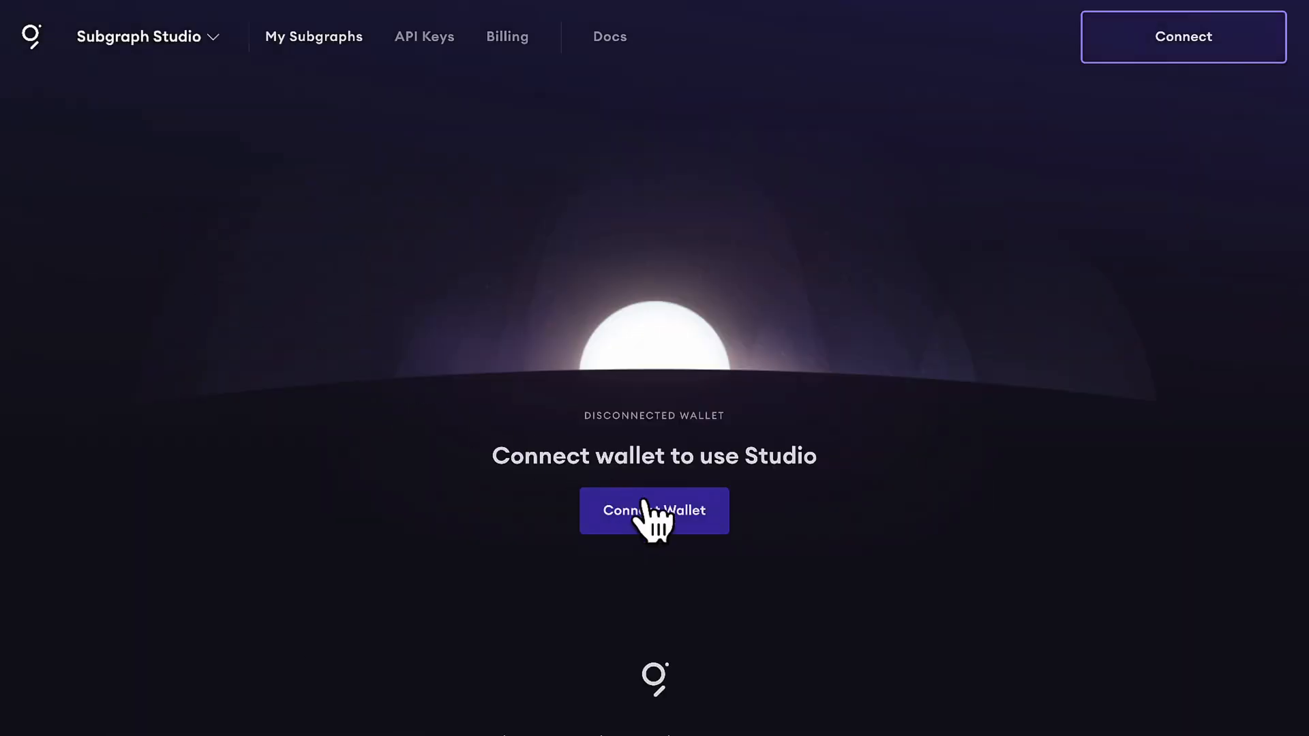
click(653, 510)
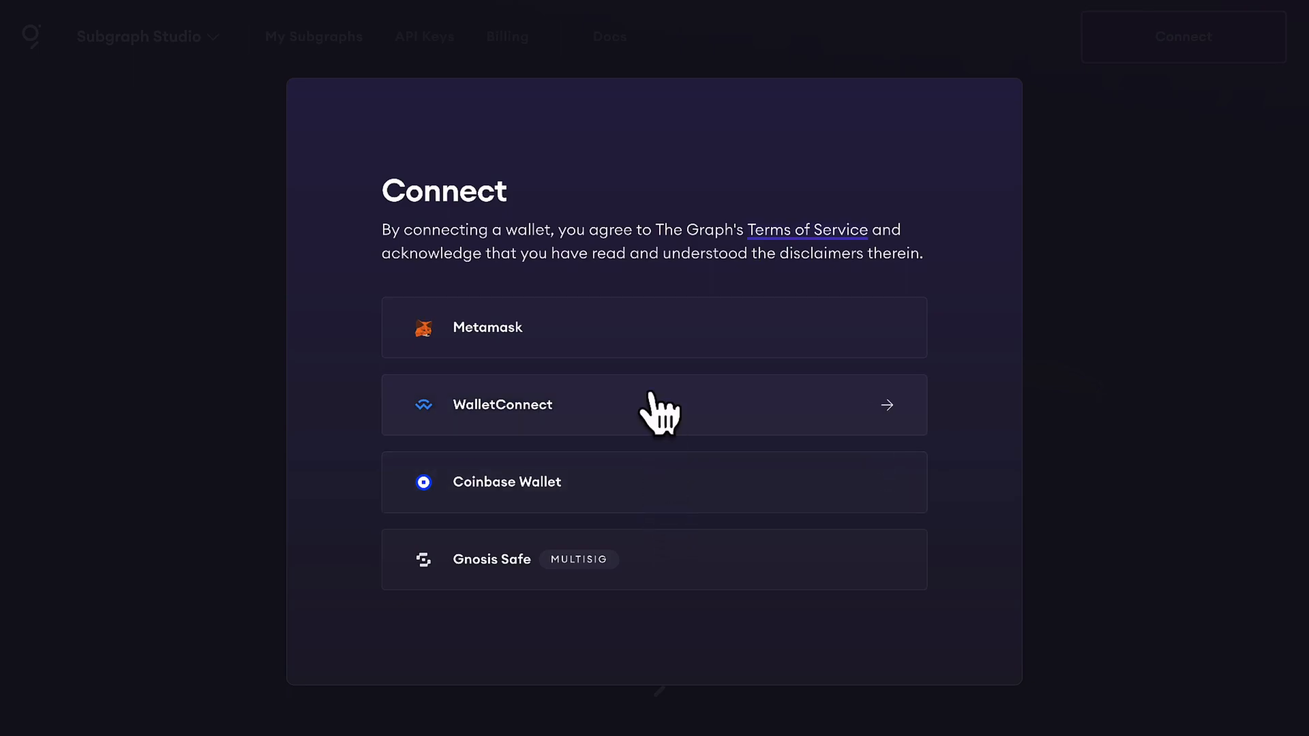
click(656, 405)
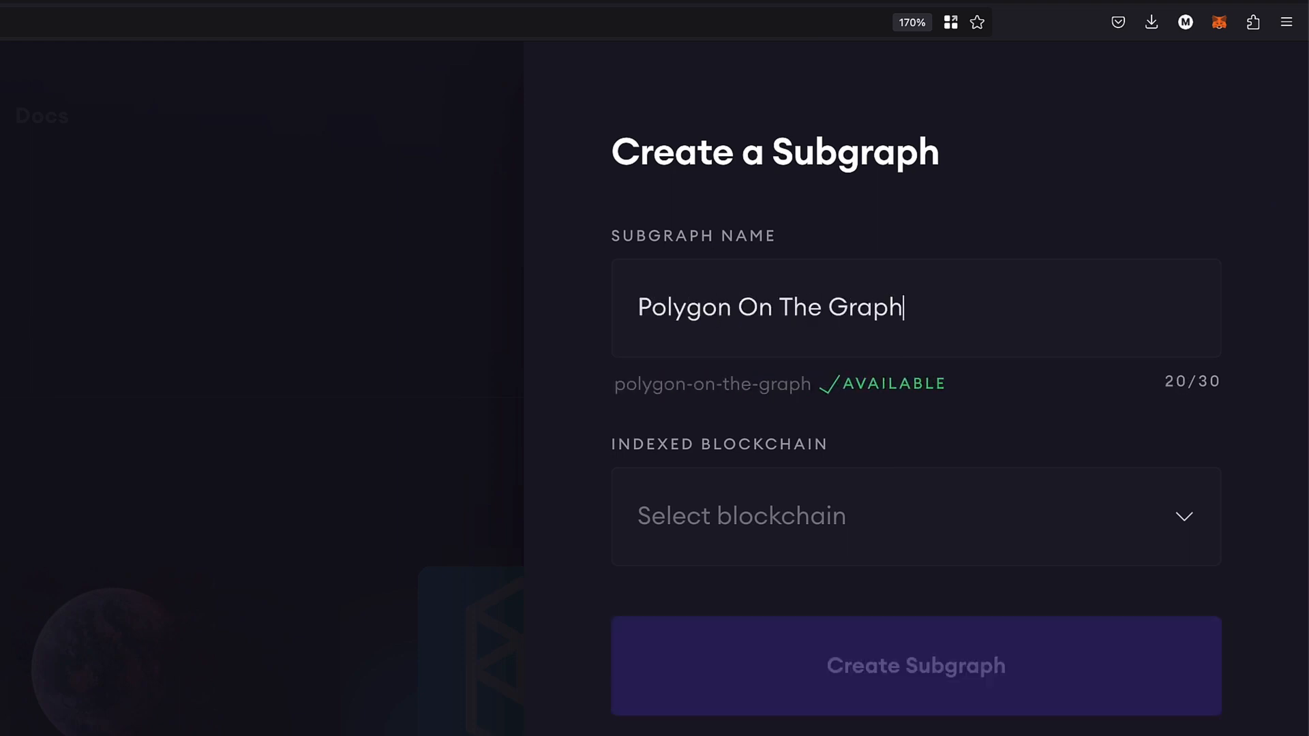
Step: Name the subgraph 'Polygon On The Graph Network', set Polygon as indexed blockchain, and create it
text(Network)
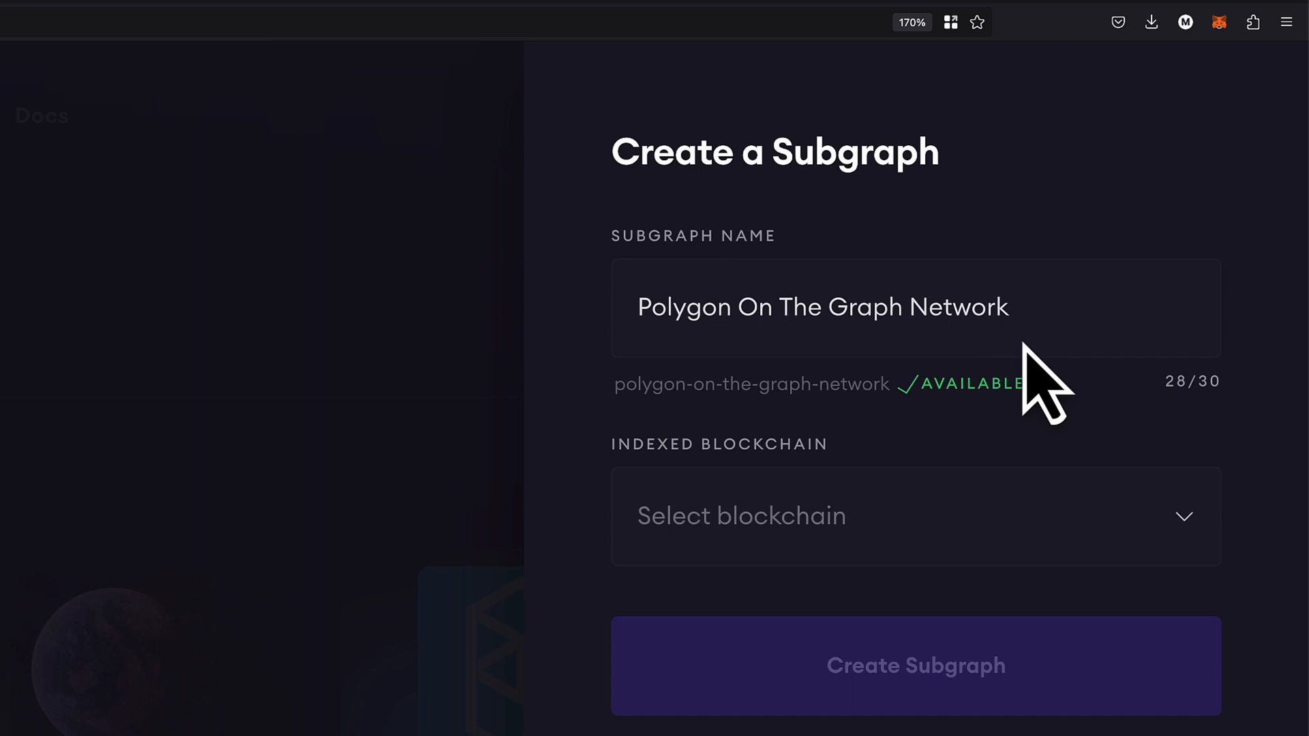
click(915, 515)
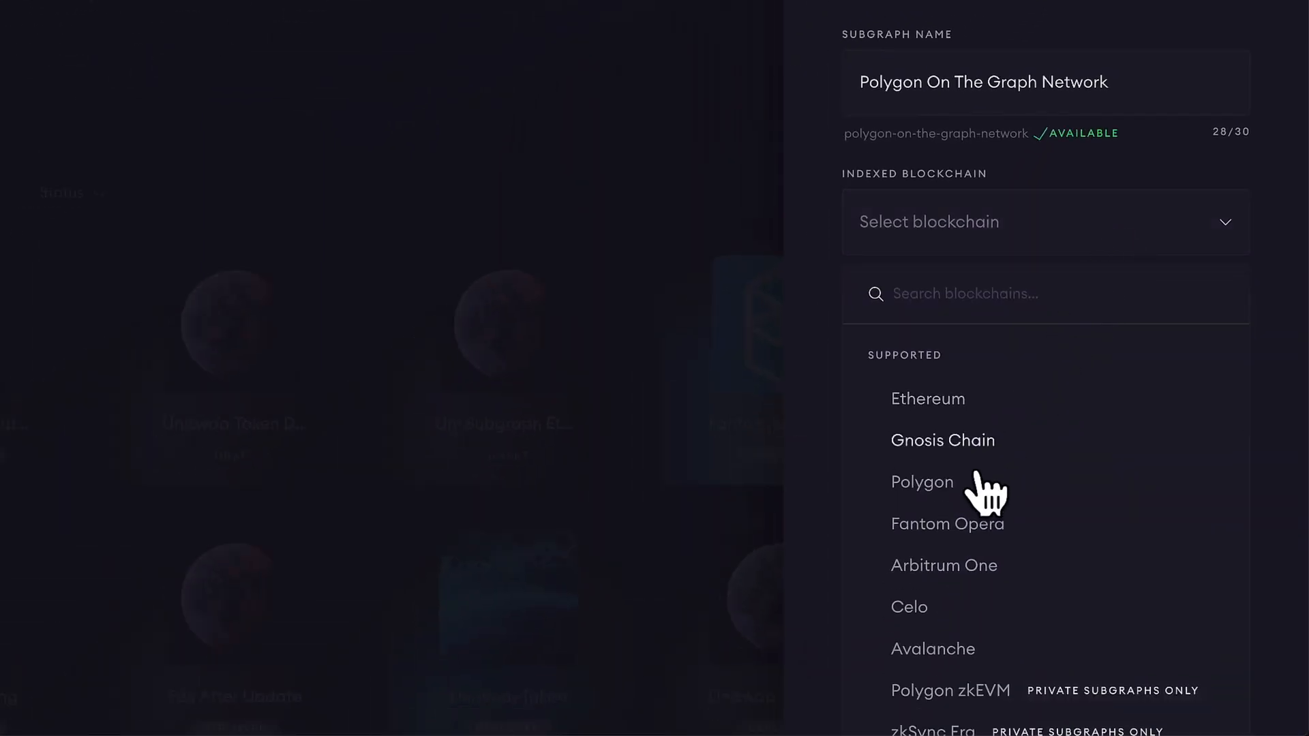
click(923, 482)
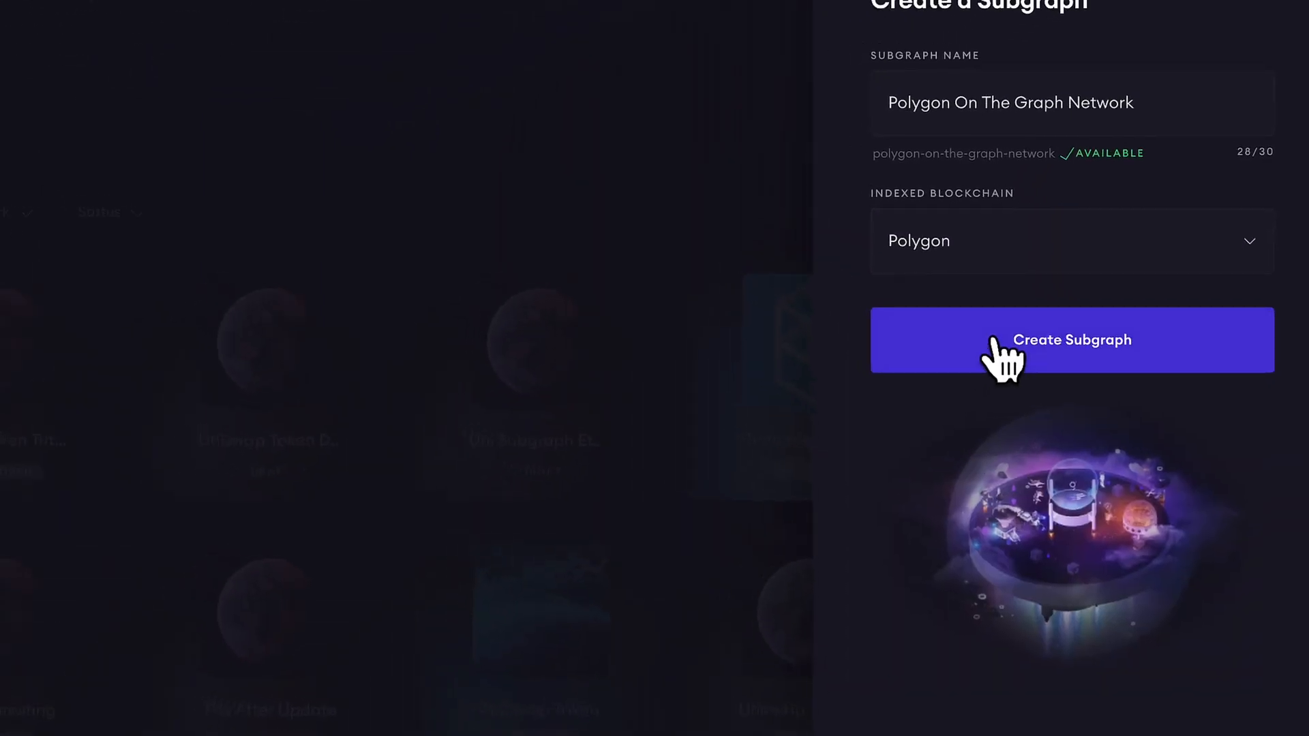
click(1072, 340)
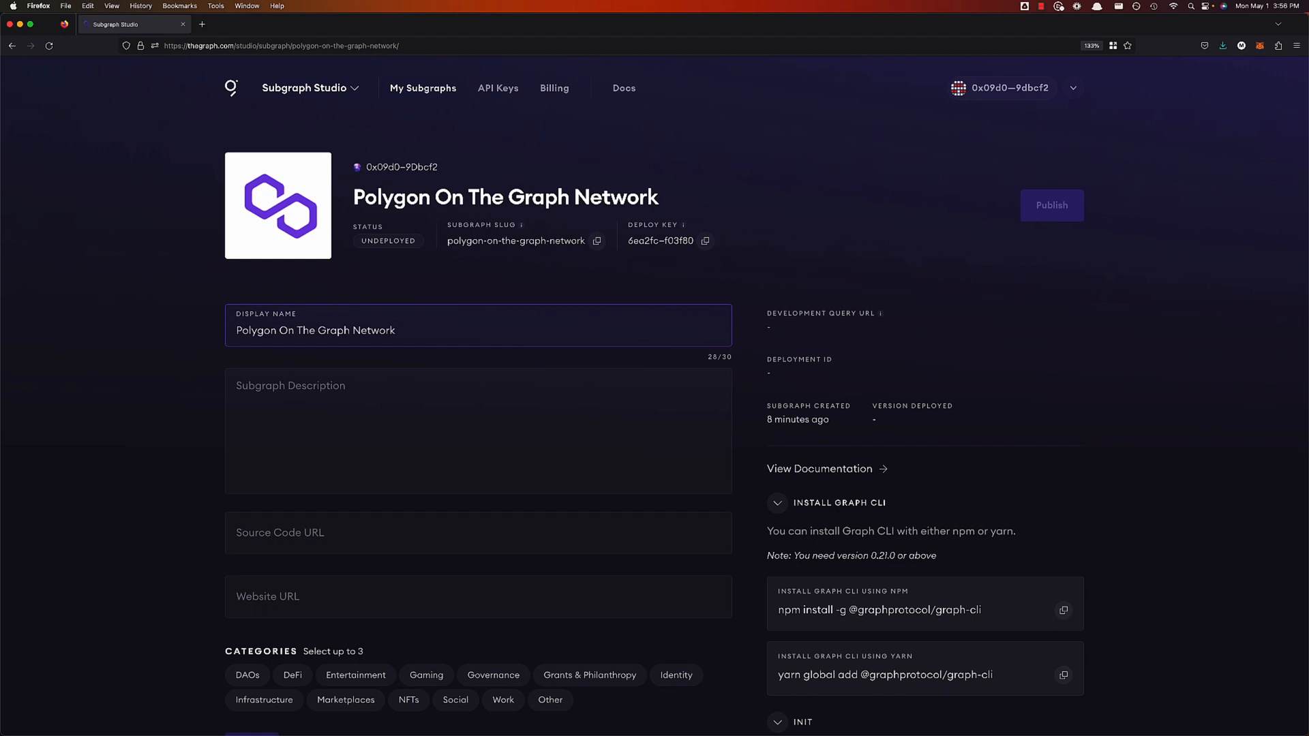
mouse_move(67, 325)
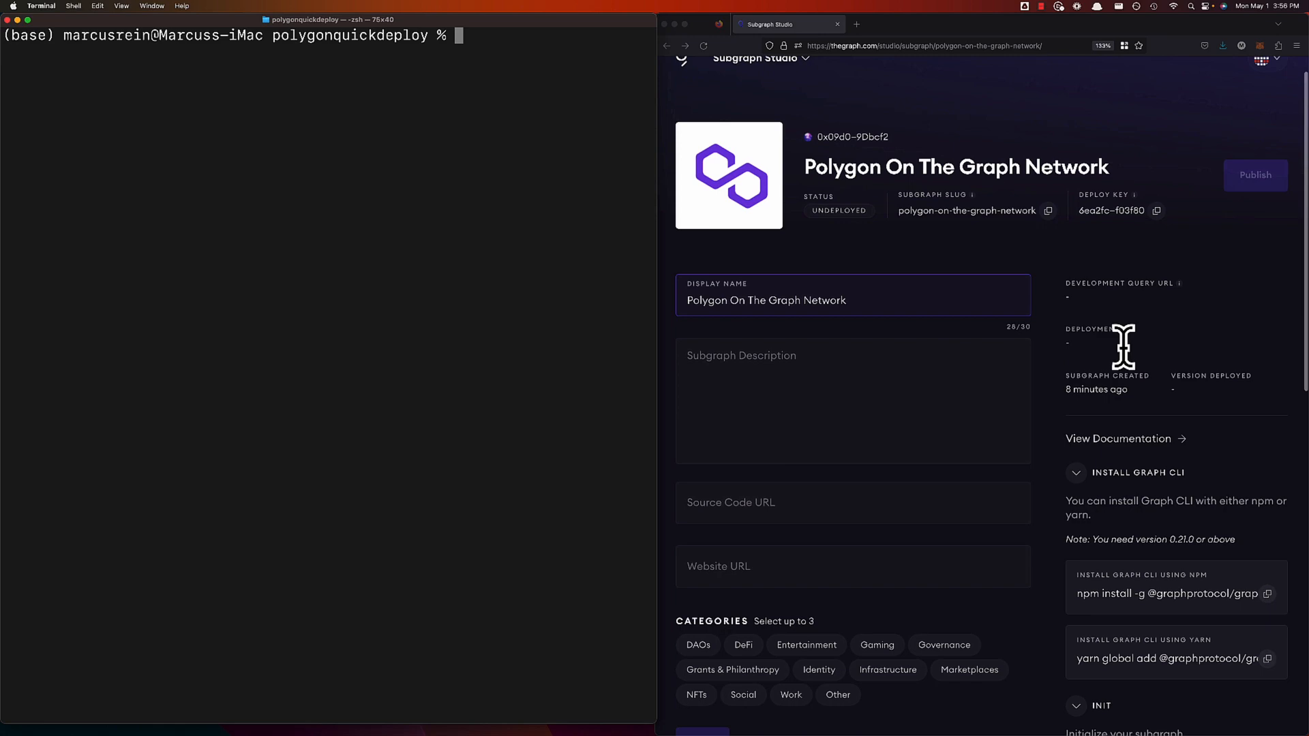
Step: Scroll the subgraph page to the CLI install, init and deploy commands and focus the terminal
scroll(down, 3)
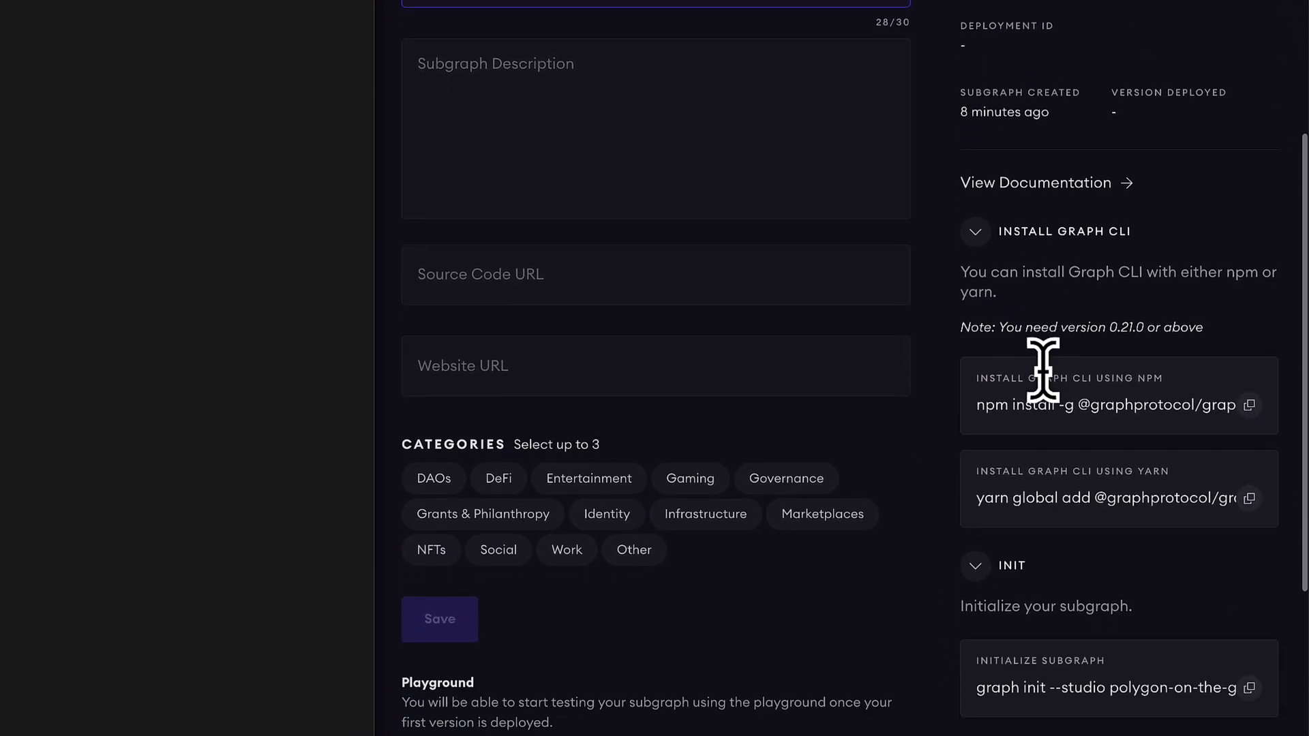
scroll(down, 3)
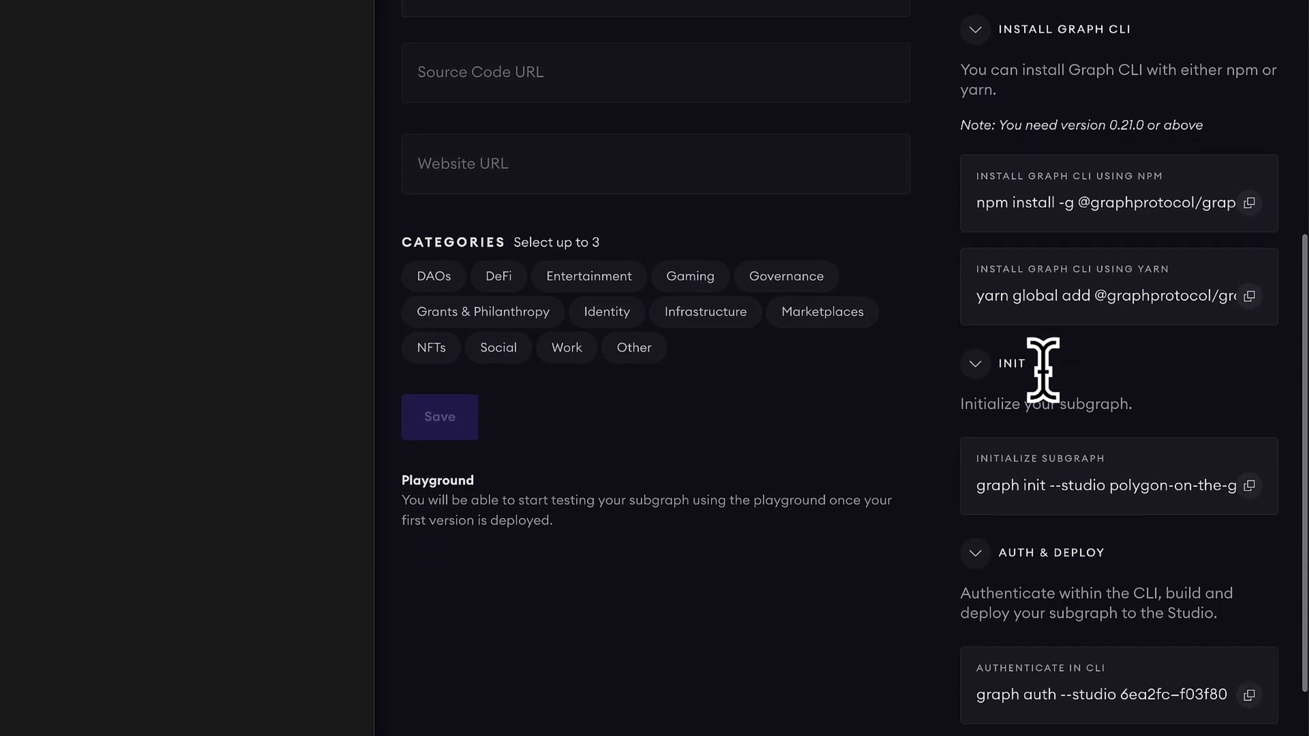
click(1251, 296)
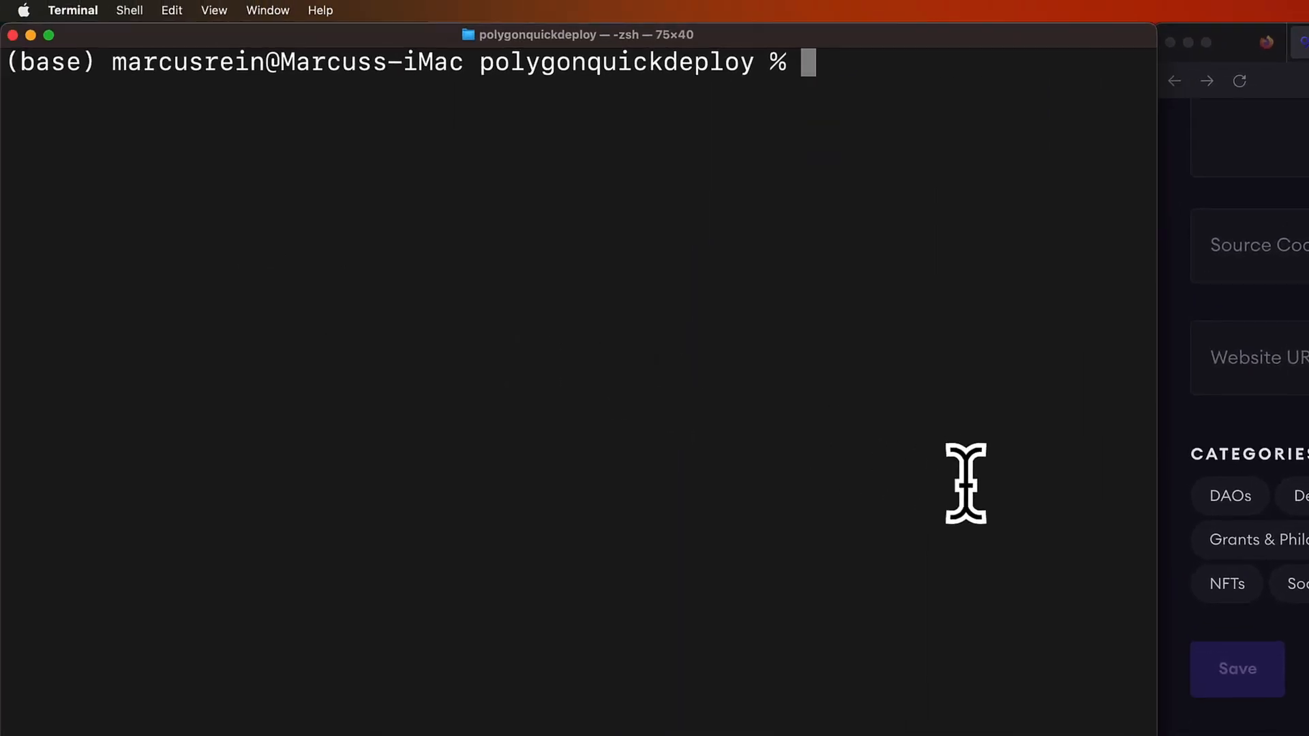
text(yarn global add @graphprotocol/graph-cli)
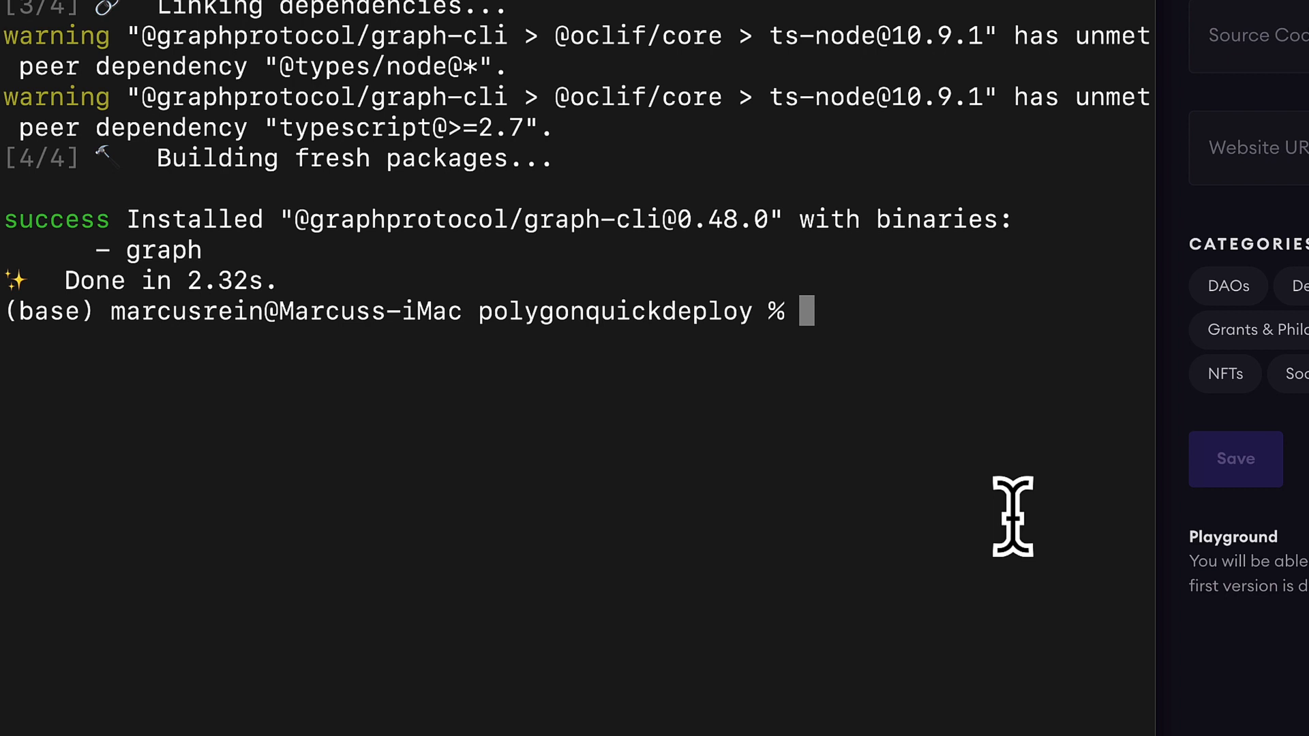
Step: Run graph init --studio polygon-on-the-graph-network on ethereum protocol with start block 41142256 and contract WMATIC
text(graph init --studio polygon-on-the-graph-network)
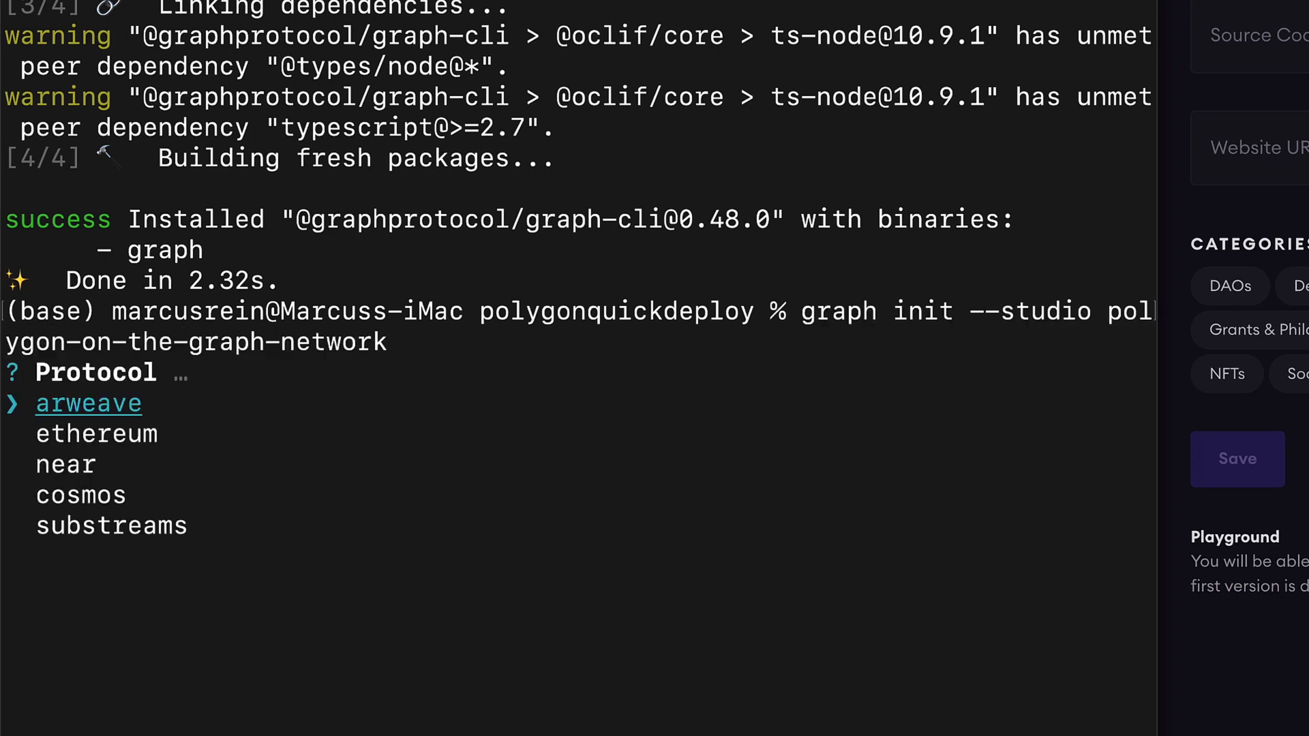
key(Down)
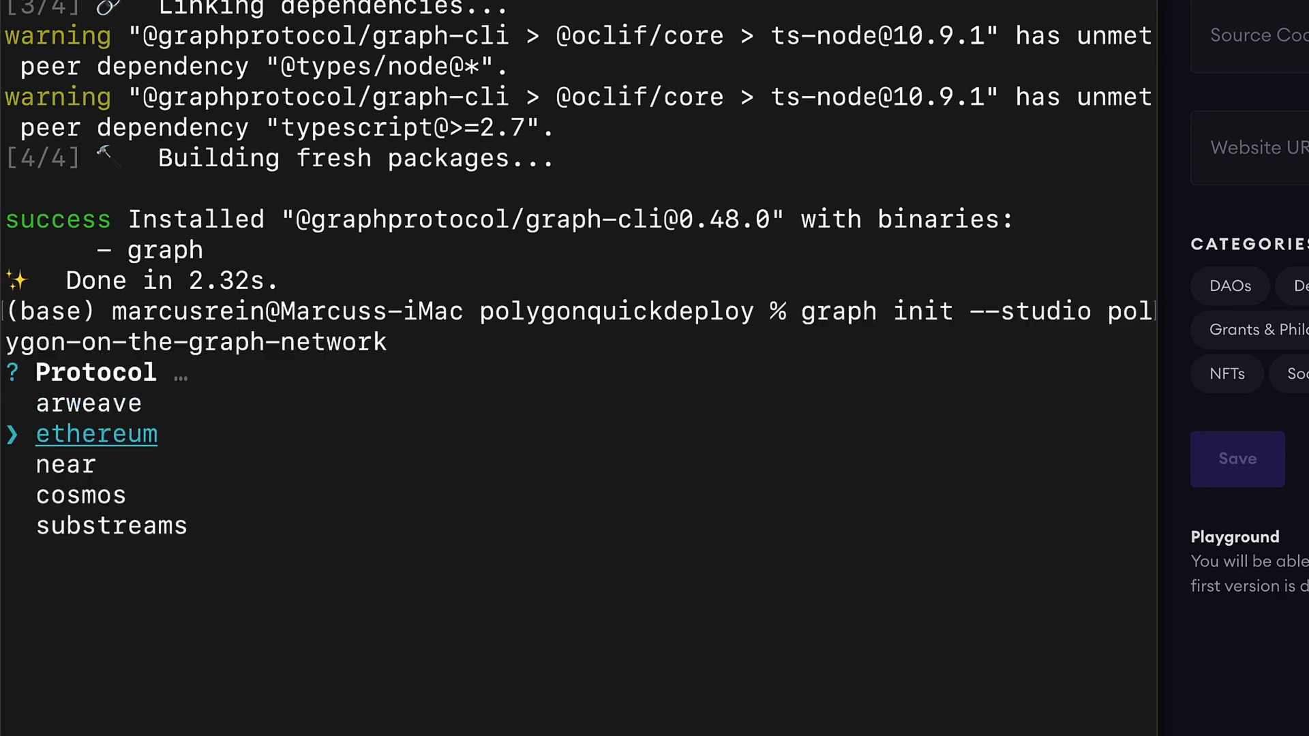
key(enter)
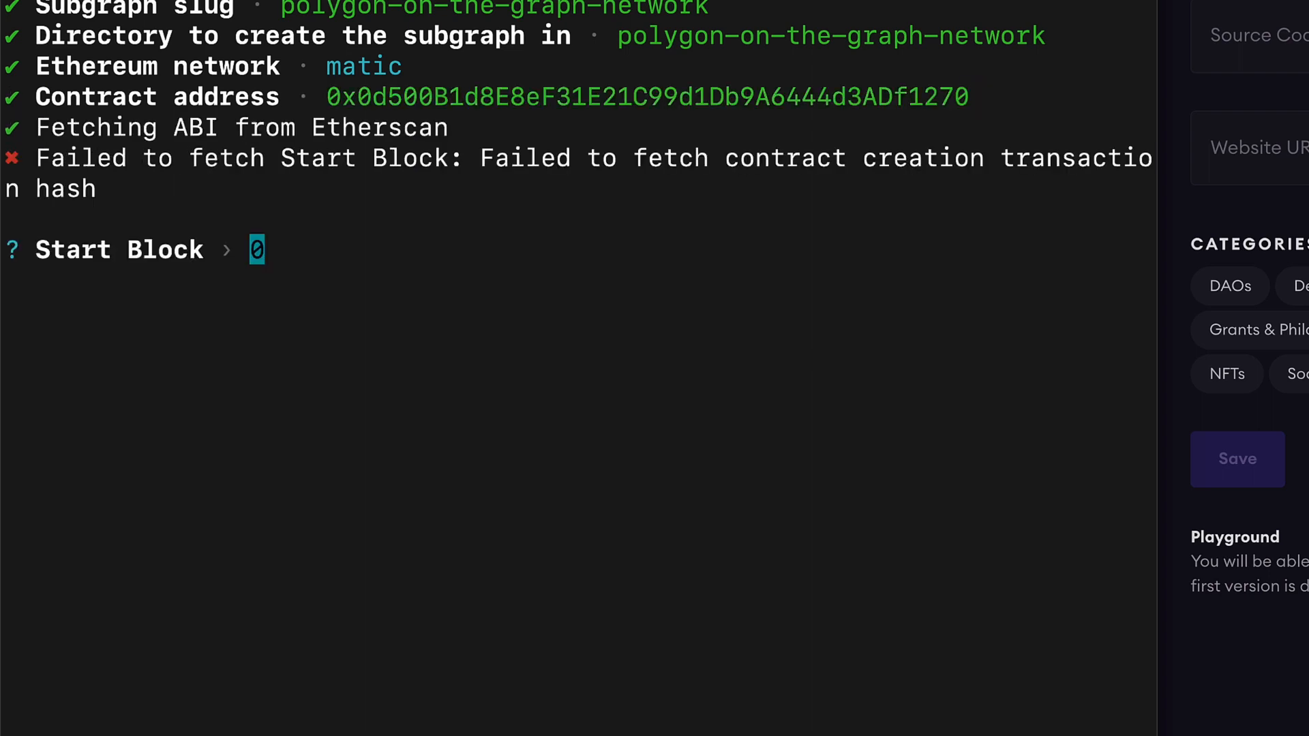
text(41142256)
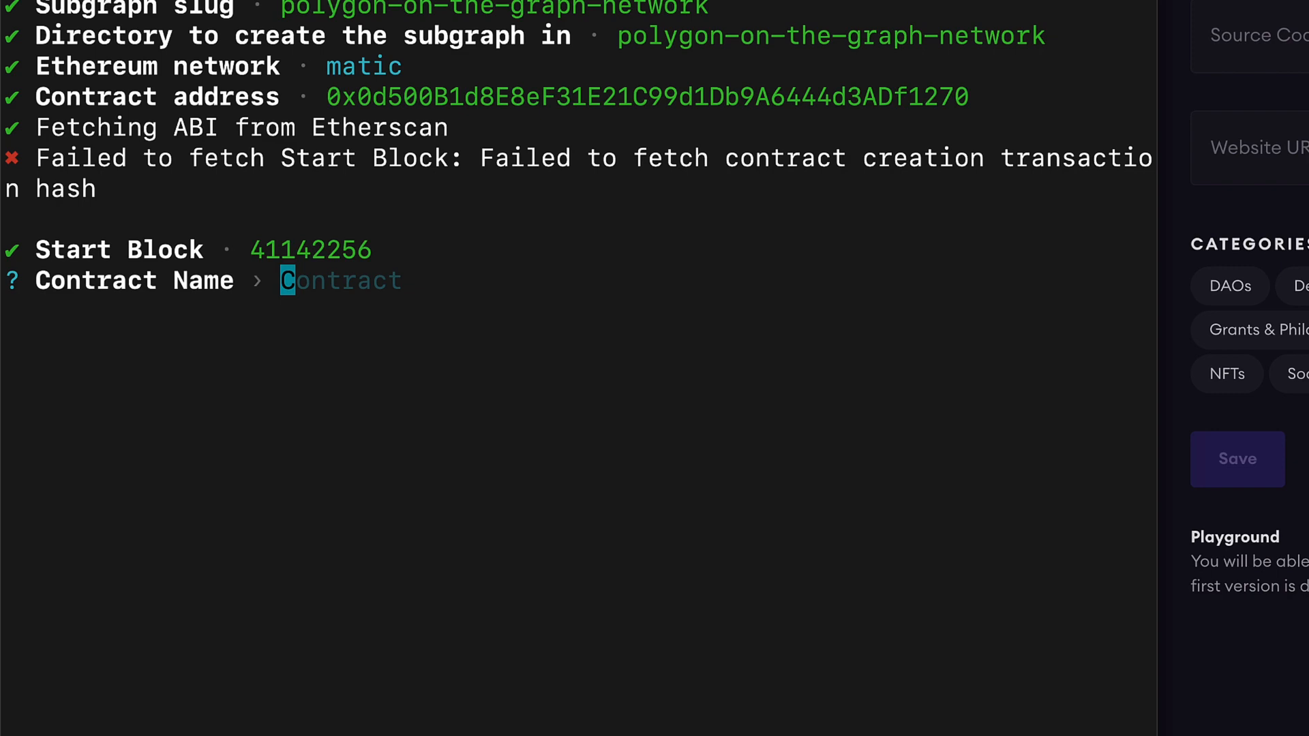
text(WMATIC)
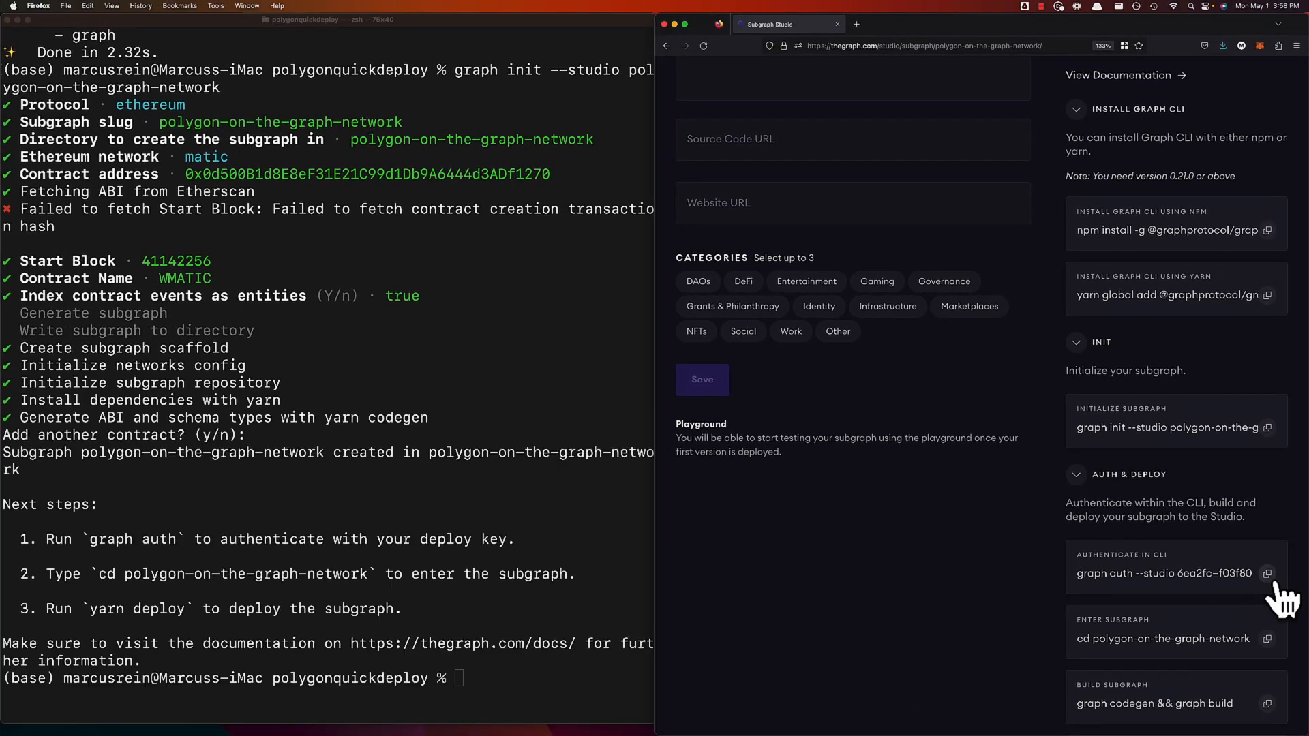
Step: Clear the terminal output before authenticating and entering the subgraph folder
scroll(down, 3)
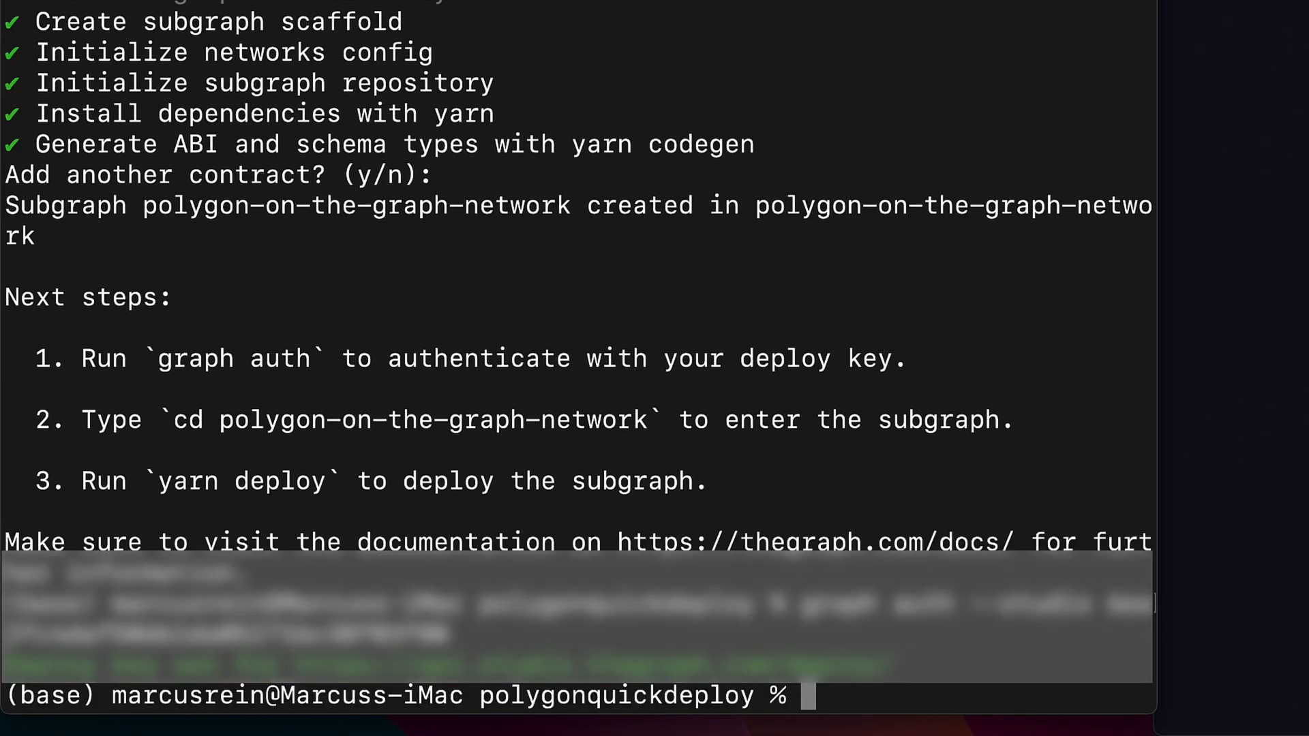
text(clear)
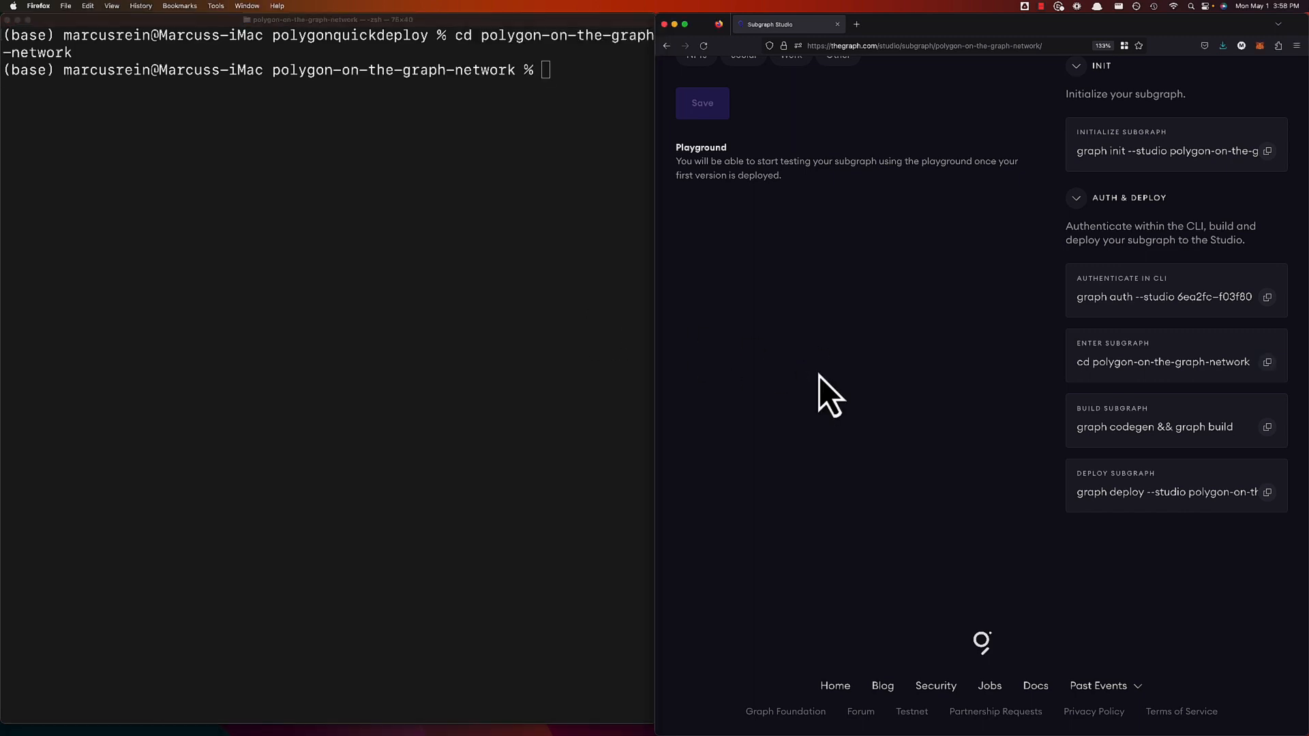
Step: Deploy with graph deploy --studio polygon-on-the-graph-network using version label v0.0.1
click(1267, 426)
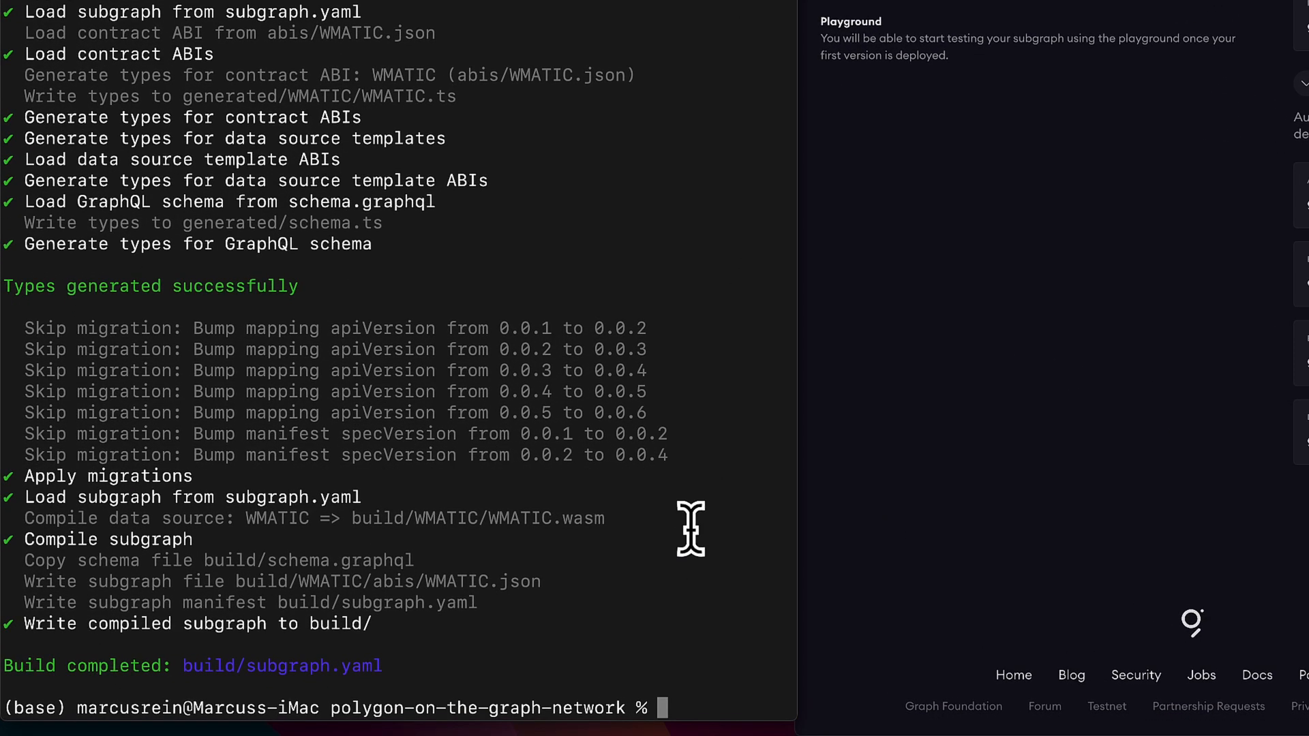
text(graph deploy --studio polygon-on-the-graph-network)
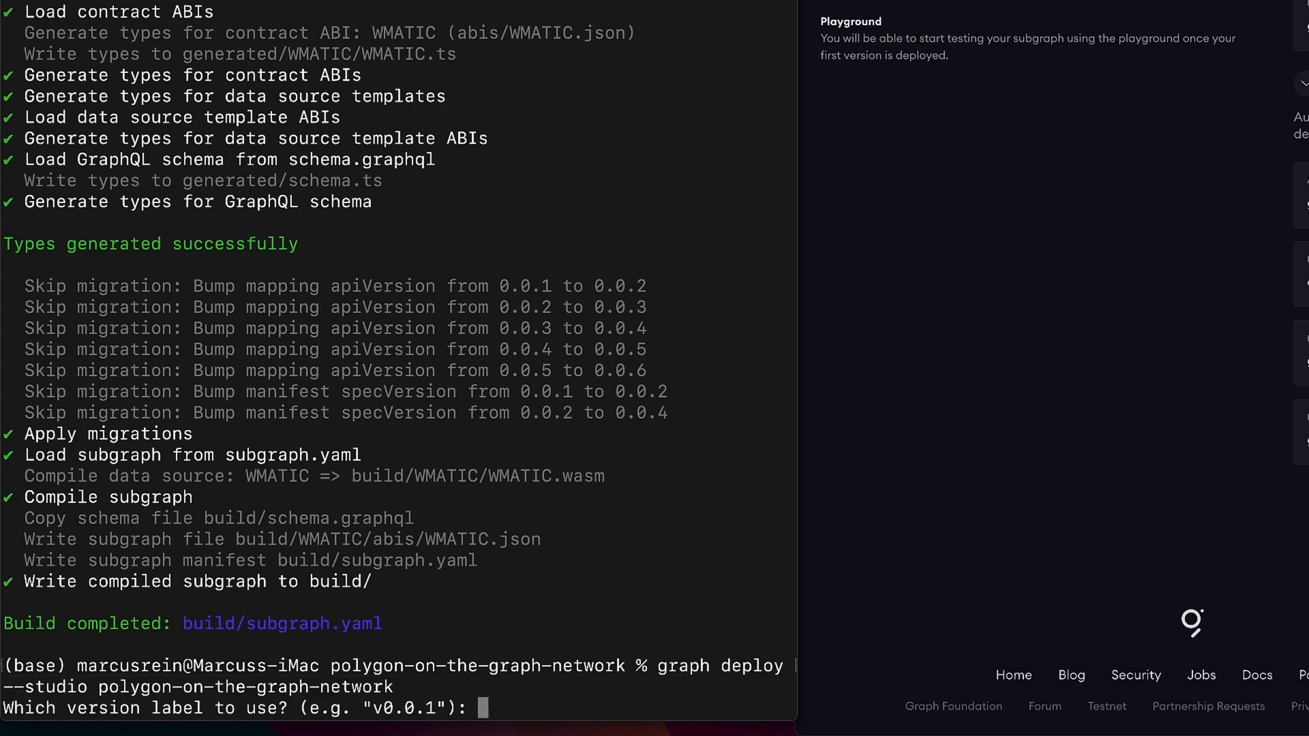
text(v0.0)
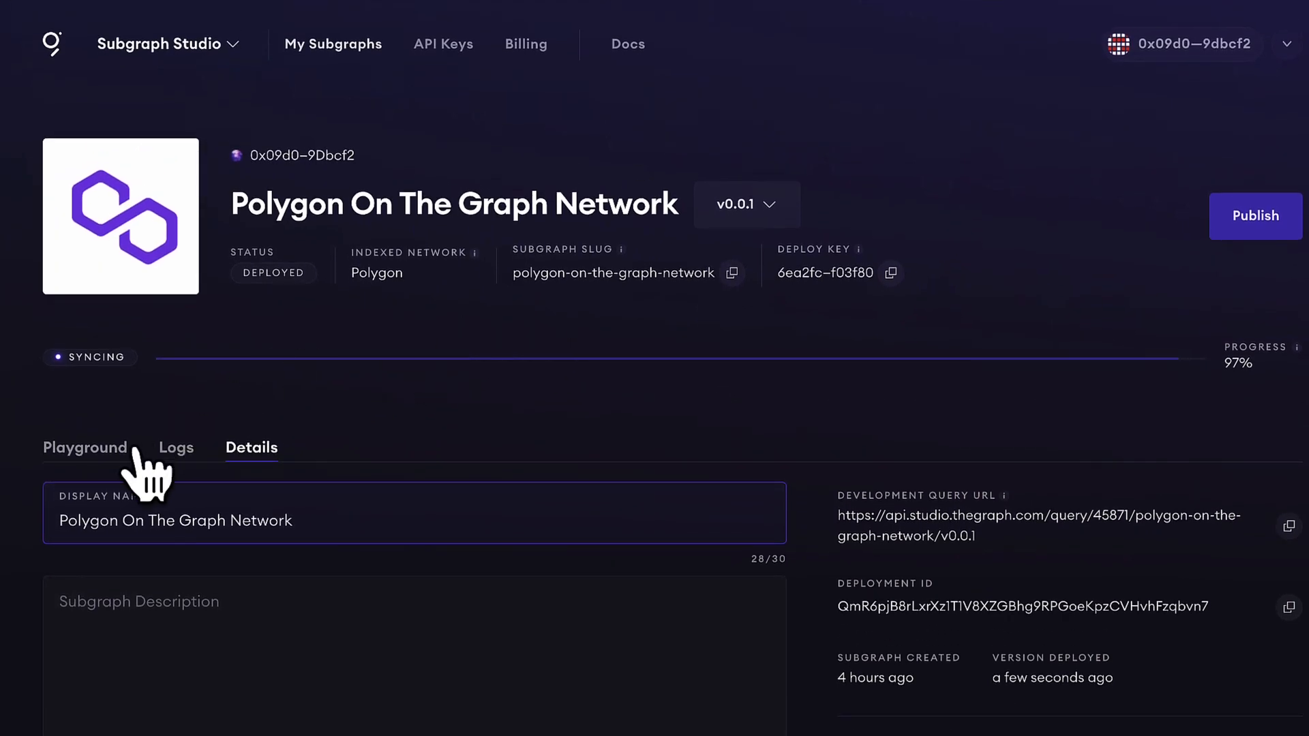
Step: Run the default approvals and transfers query in the Playground
click(85, 447)
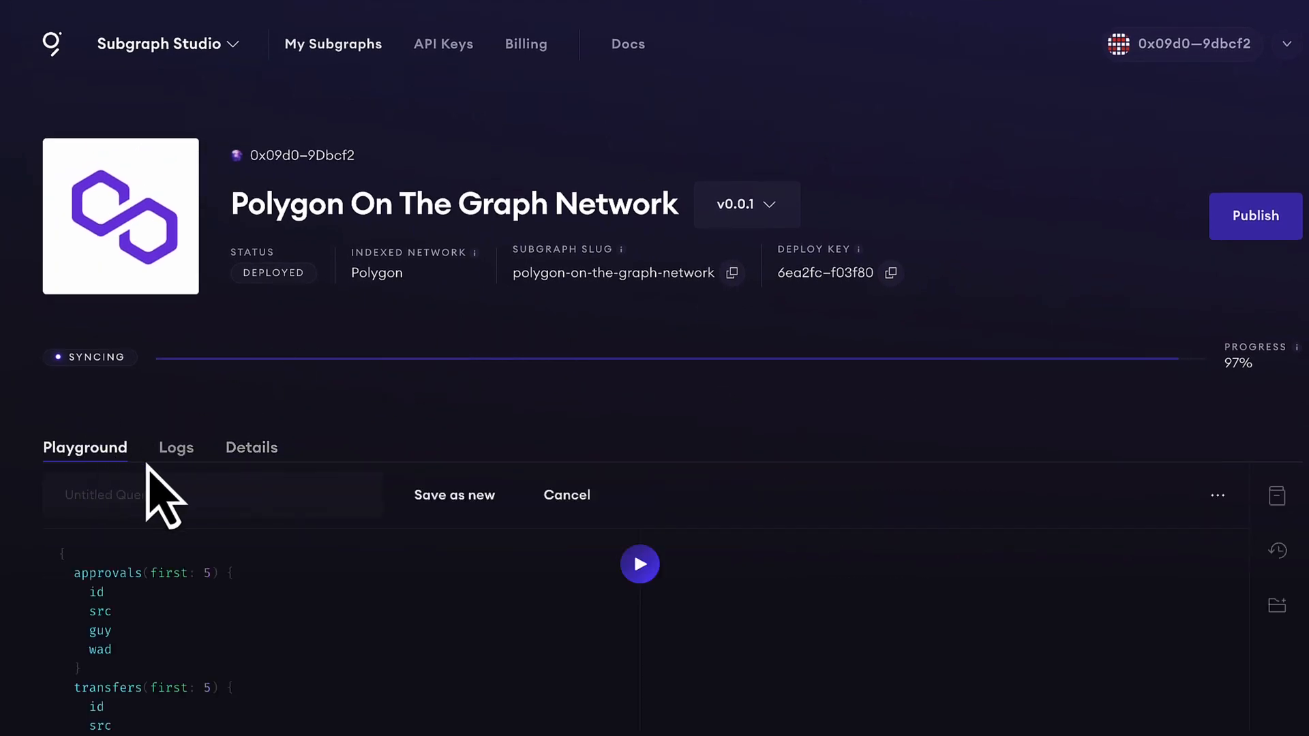
click(639, 563)
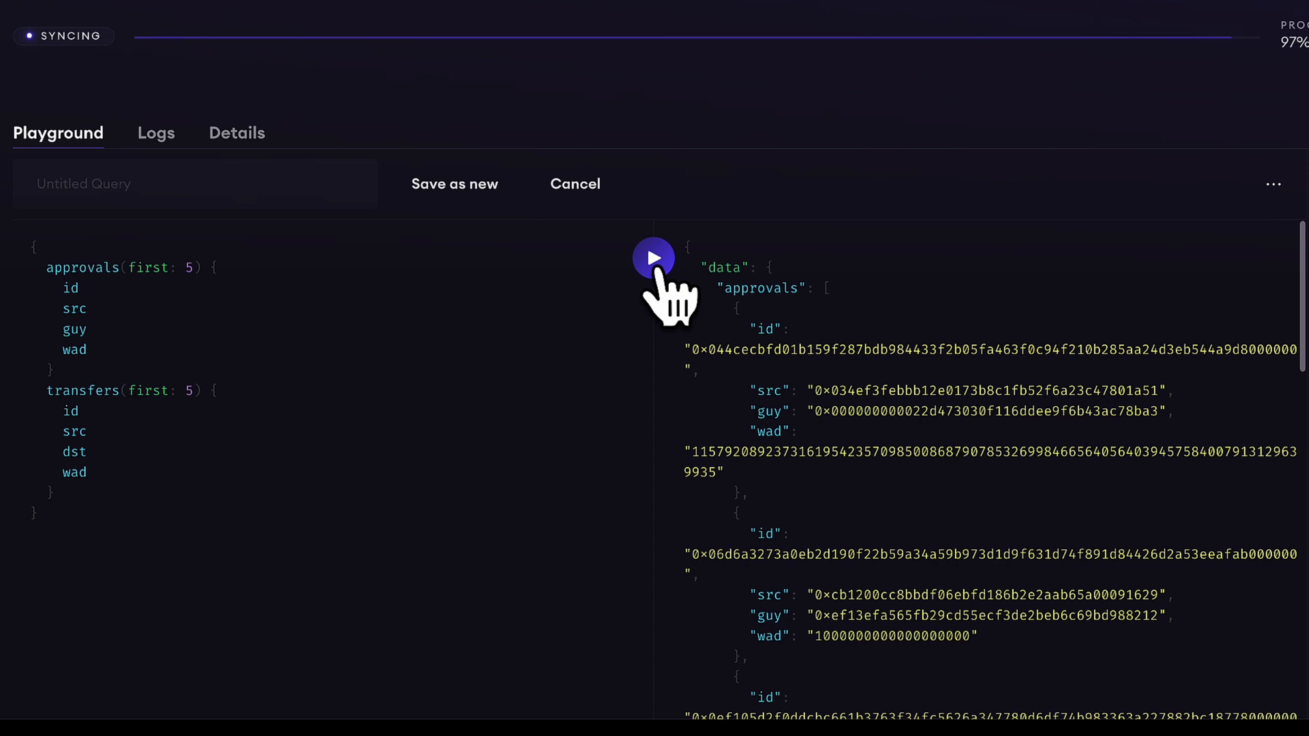
mouse_move(155, 158)
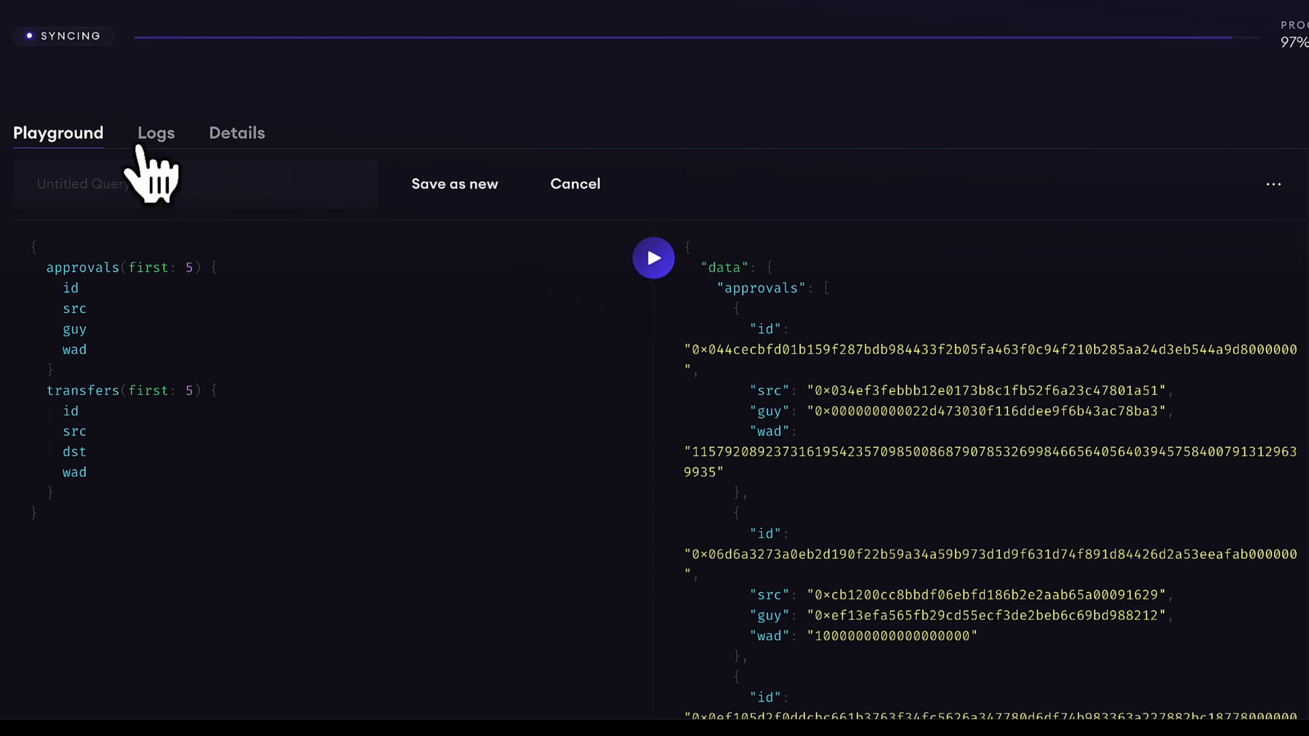
Step: Review the subgraph's indexing Logs, then return to its Details page
click(155, 132)
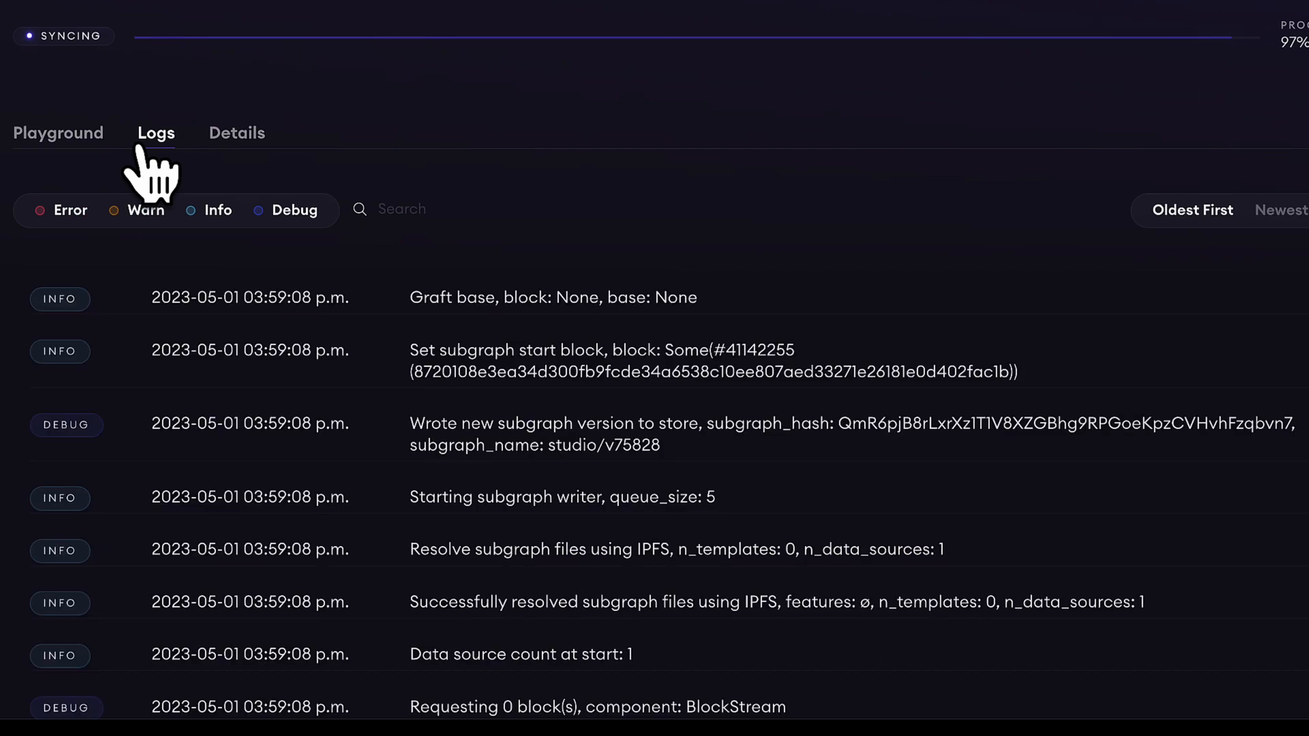
click(236, 132)
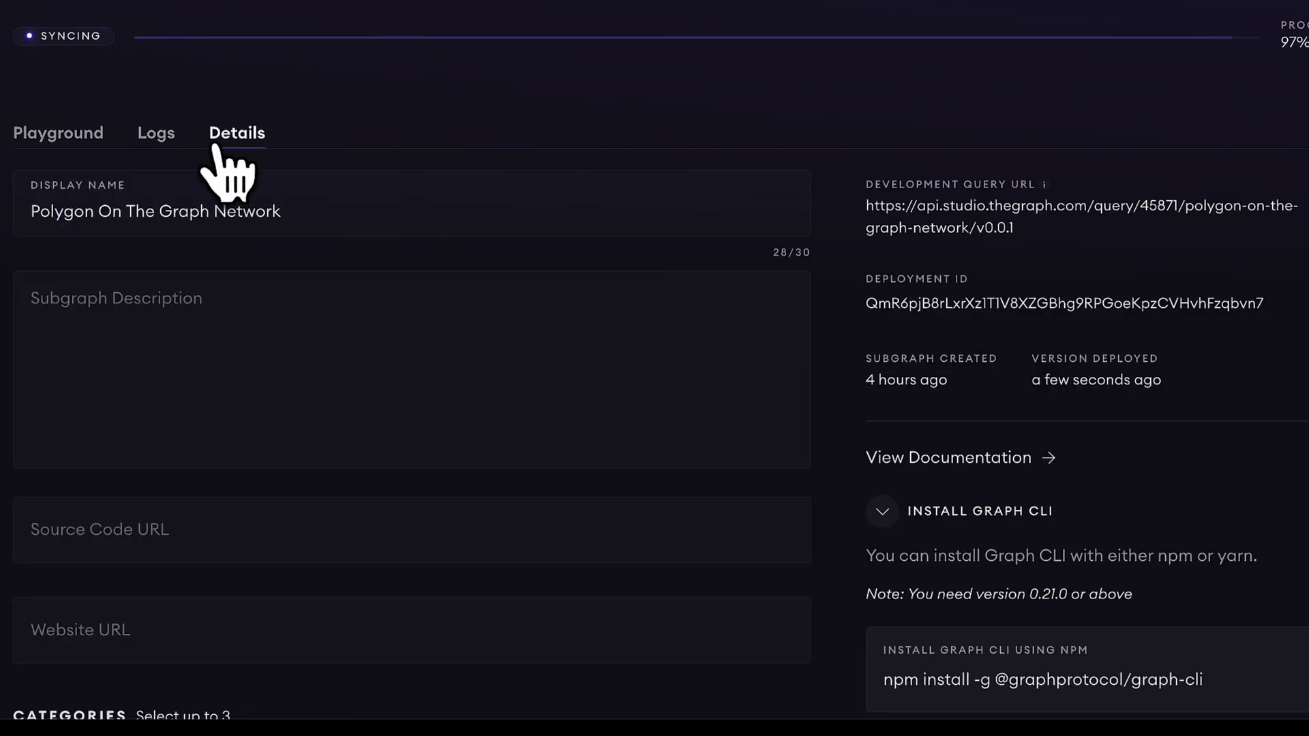
mouse_move(94, 162)
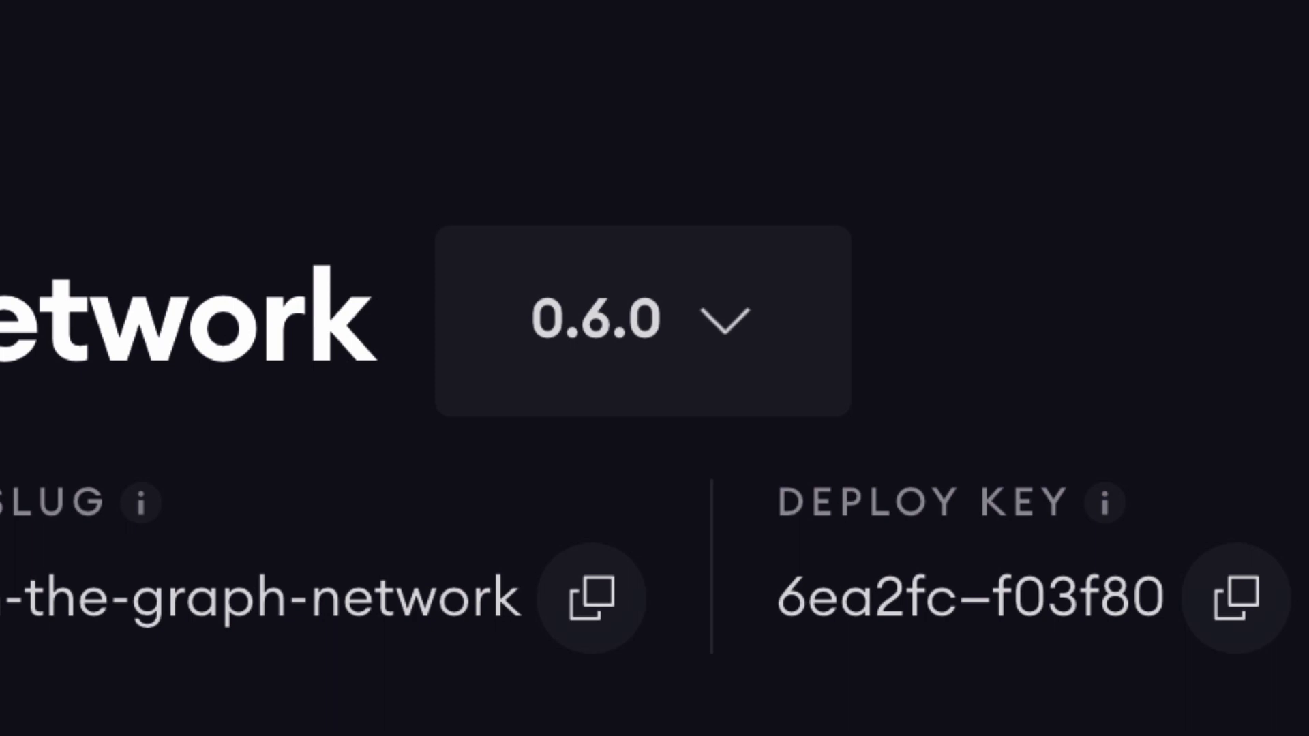
Step: Check the version dropdown, publish the subgraph to the network, and scroll the indexer table
click(642, 322)
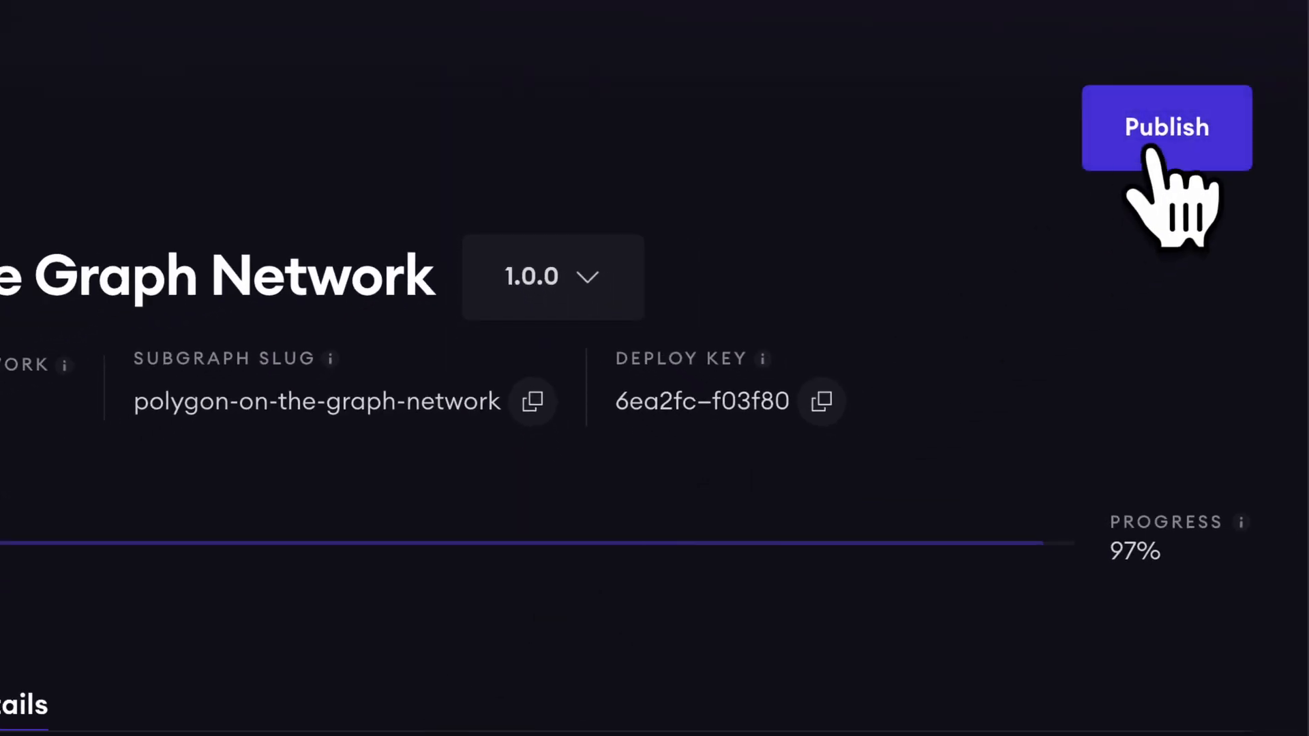
click(1166, 127)
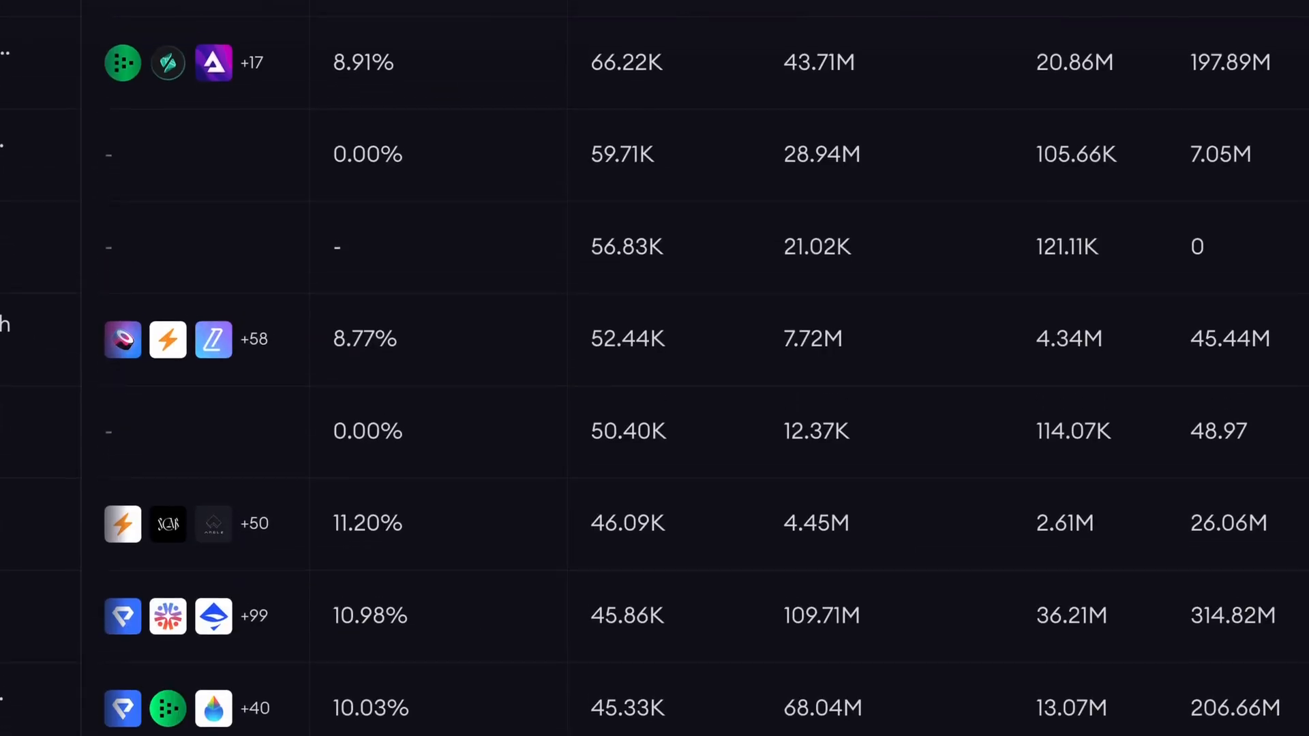
scroll(down, 3)
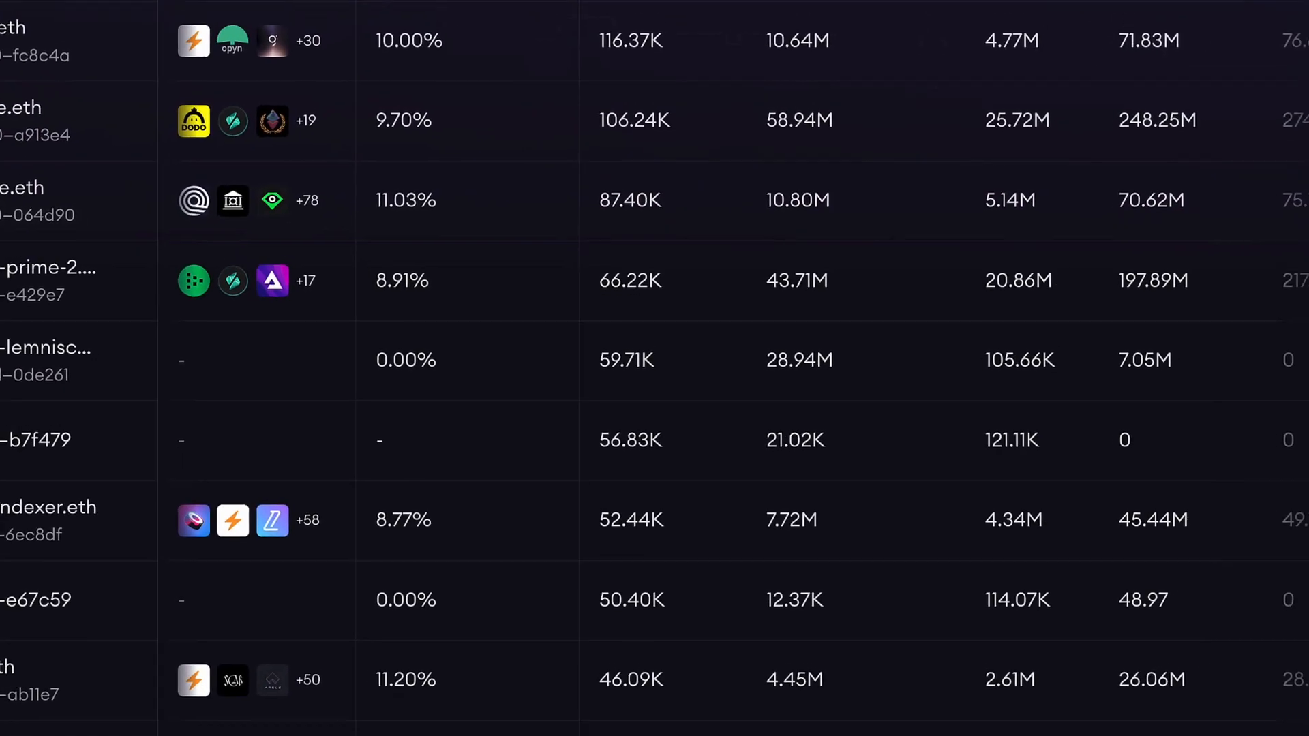